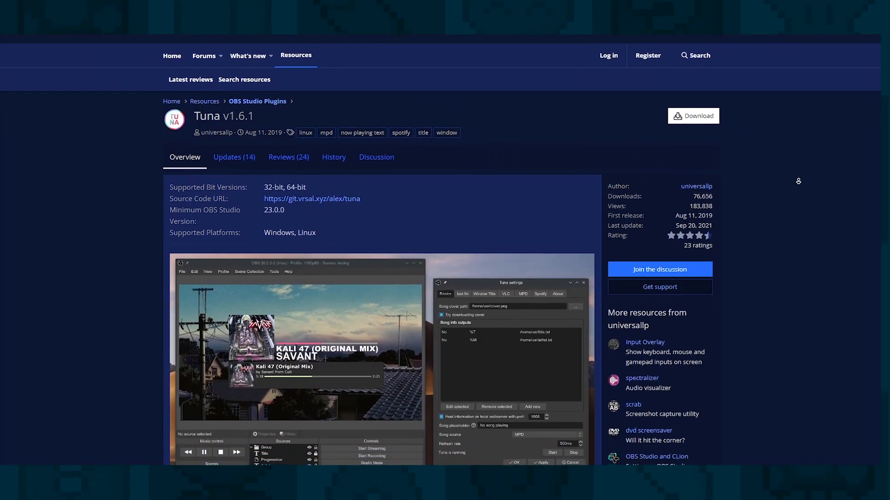
- Scroll the Tuna v1.6.1 plugin page down to its Linux, Windows and macOS downloads
{"action": "scroll", "scroll_direction": "down", "scroll_amount": 3}
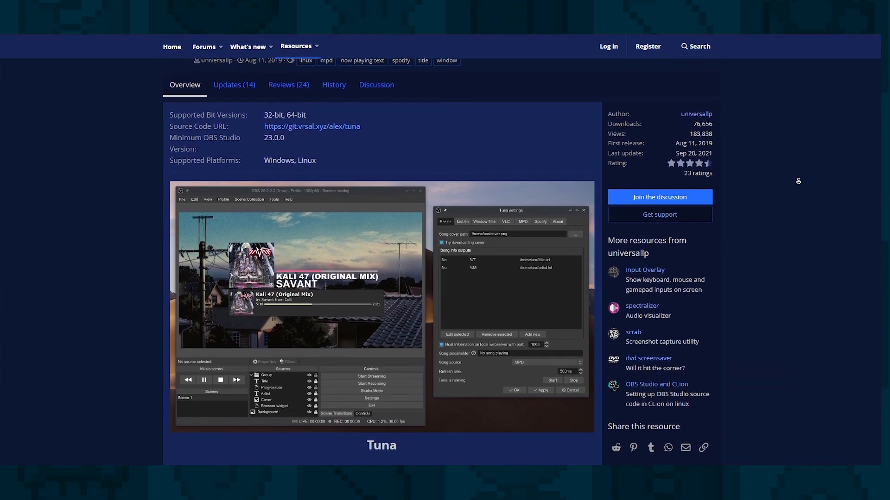
{"action": "scroll", "scroll_direction": "down", "scroll_amount": 3}
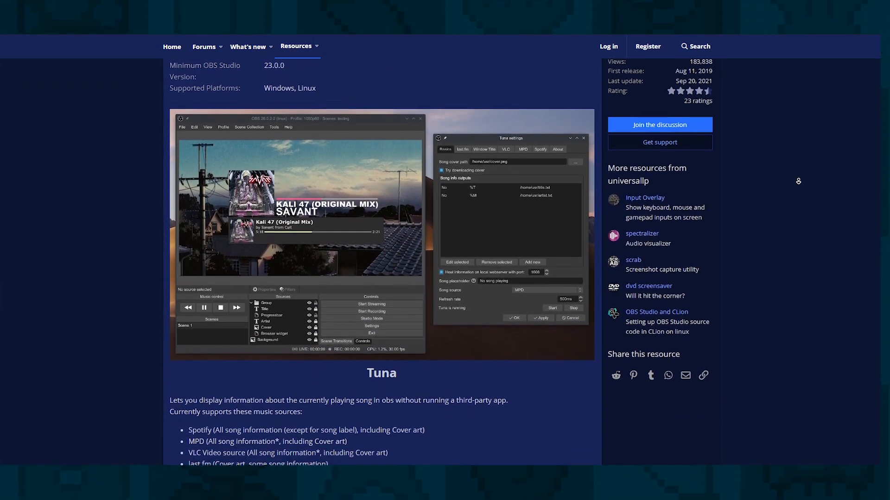
{"action": "scroll", "scroll_direction": "down", "scroll_amount": 3}
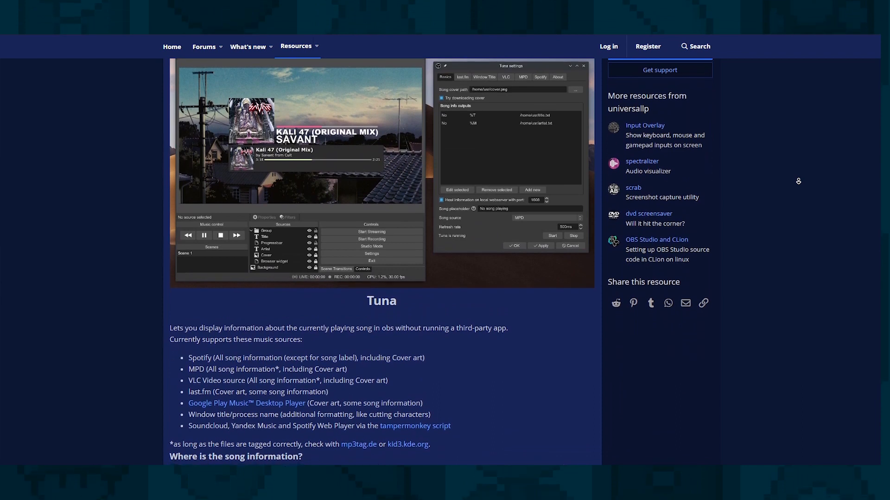
{"action": "scroll", "scroll_direction": "down", "scroll_amount": 3}
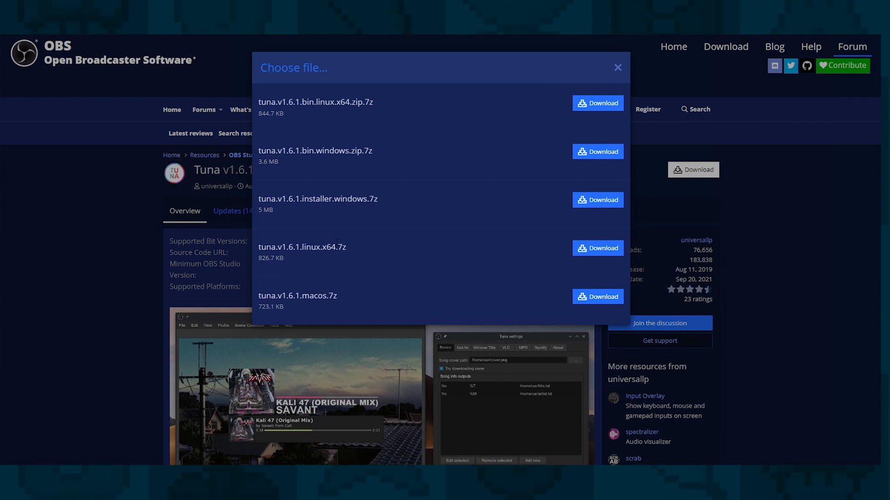
- Download the Tuna Windows .7z and run its .exe despite the Windows protection warning
{"action": "left_click", "coordinate": [596, 200]}
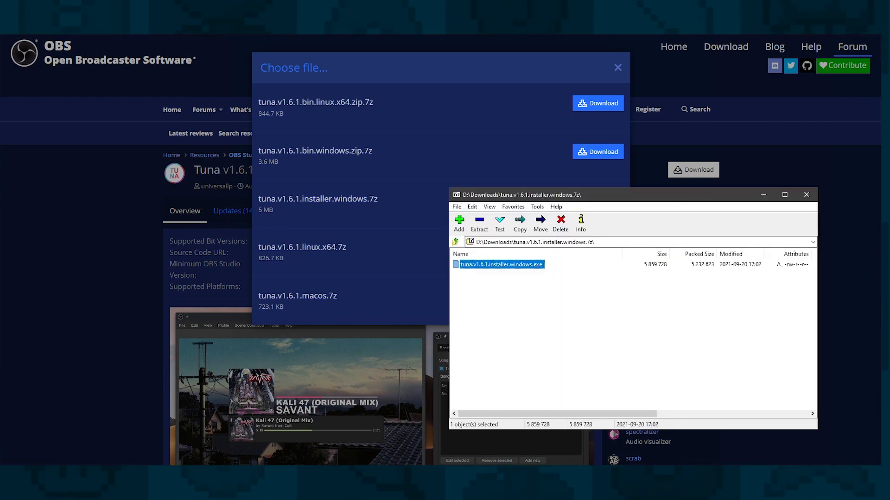
{"action": "double_click", "coordinate": [500, 264]}
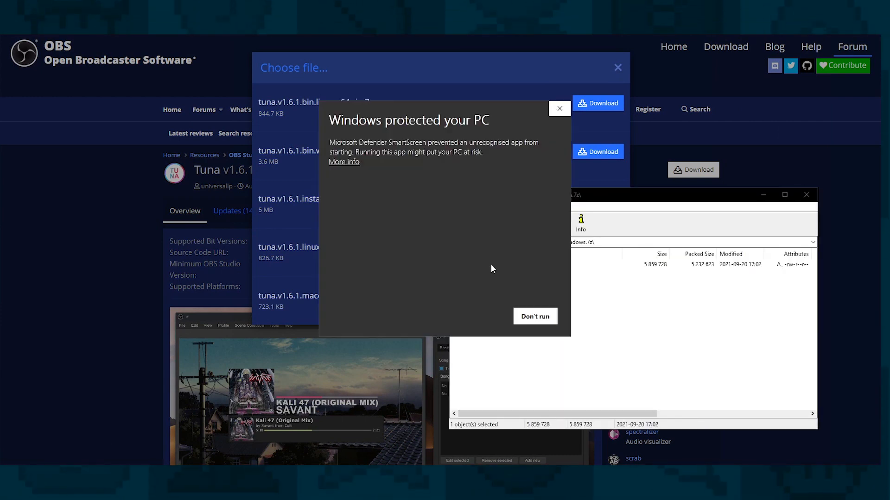
{"action": "mouse_move", "coordinate": [344, 215]}
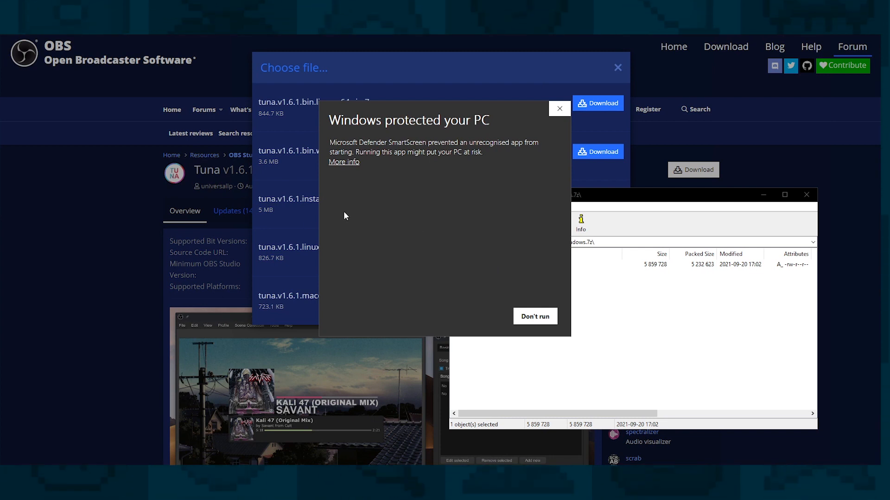
{"action": "left_click", "coordinate": [344, 162]}
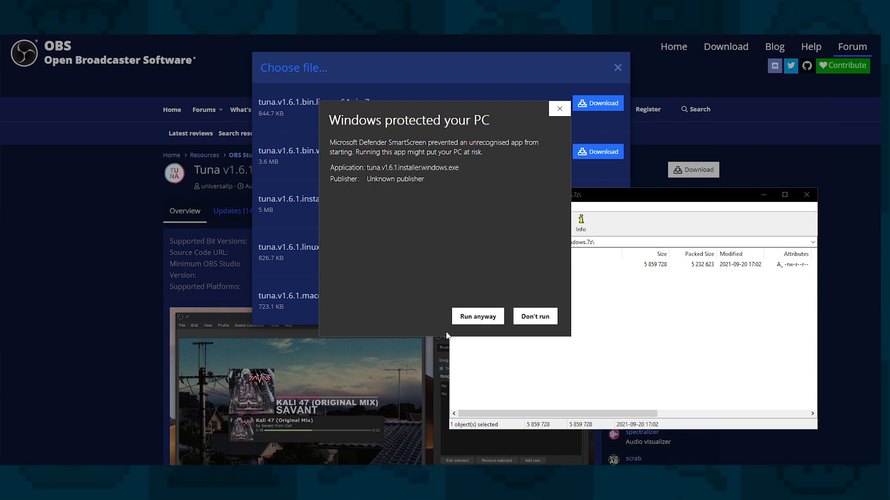
{"action": "left_click", "coordinate": [477, 316]}
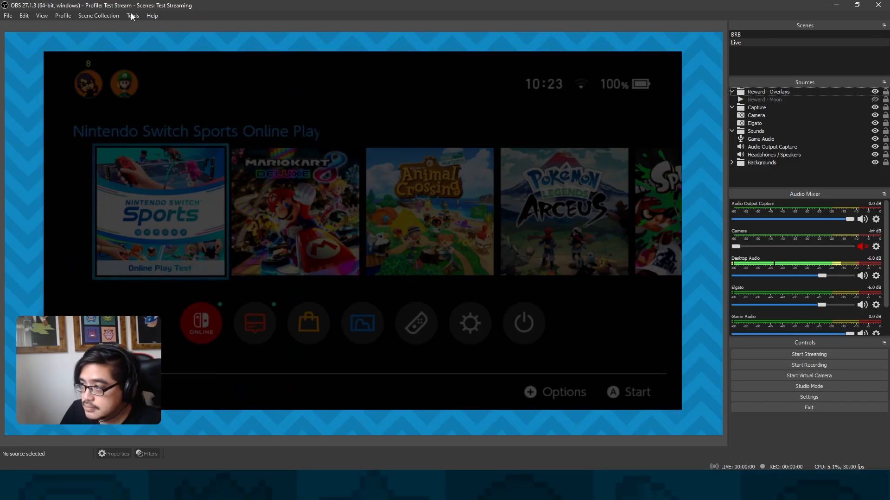
- Add a new Tuna song output with a song.txt path and format 'Now Playing: %t by %m'
{"action": "left_click", "coordinate": [132, 16]}
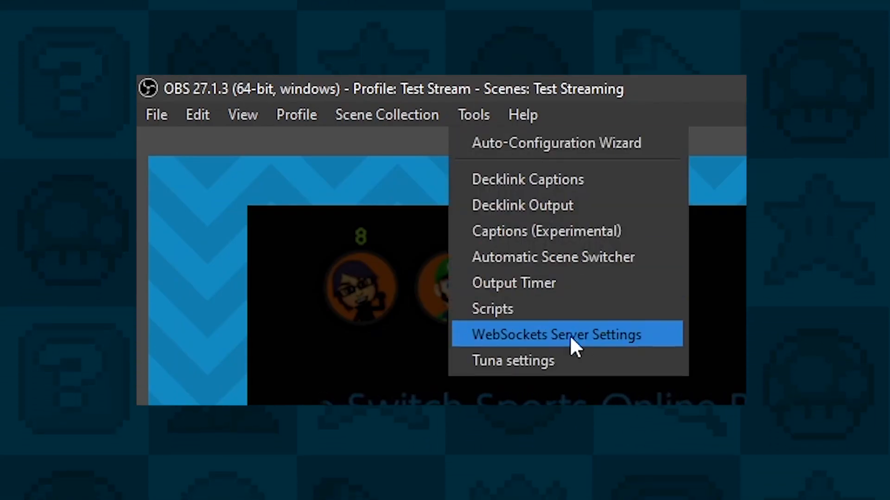
{"action": "left_click", "coordinate": [511, 361]}
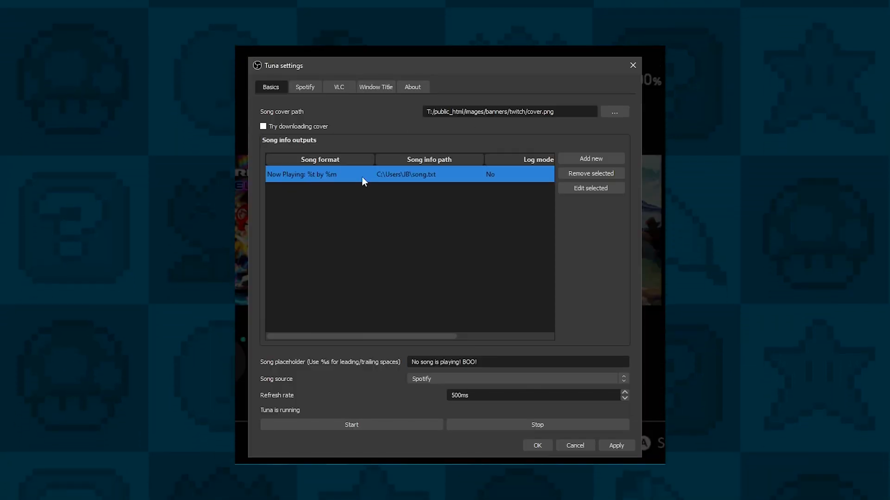
{"action": "left_click", "coordinate": [590, 159]}
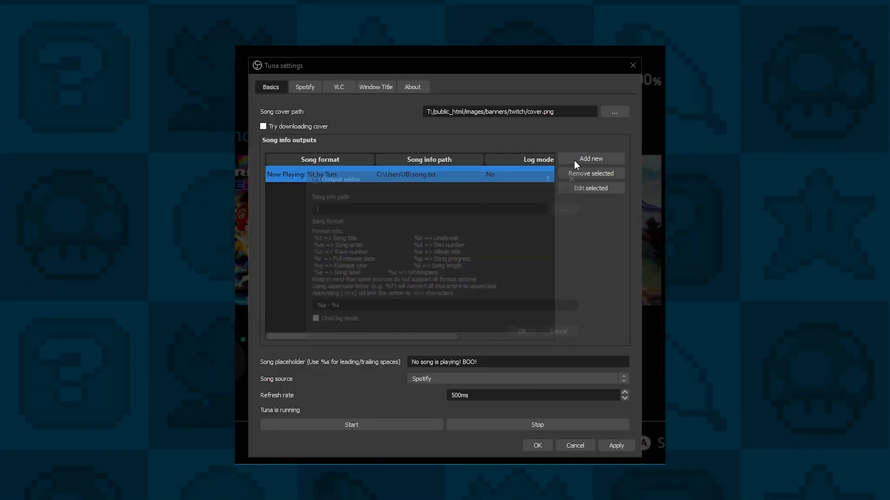
{"action": "left_click", "coordinate": [590, 188]}
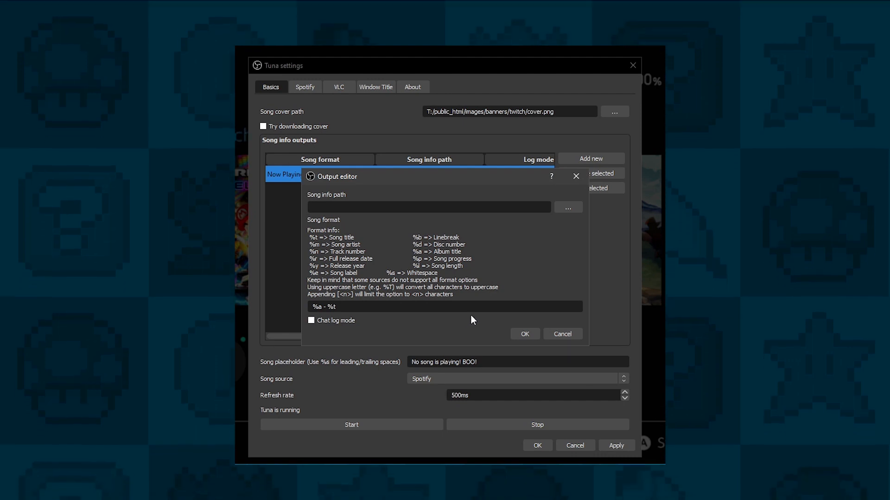
{"action": "mouse_move", "coordinate": [485, 278]}
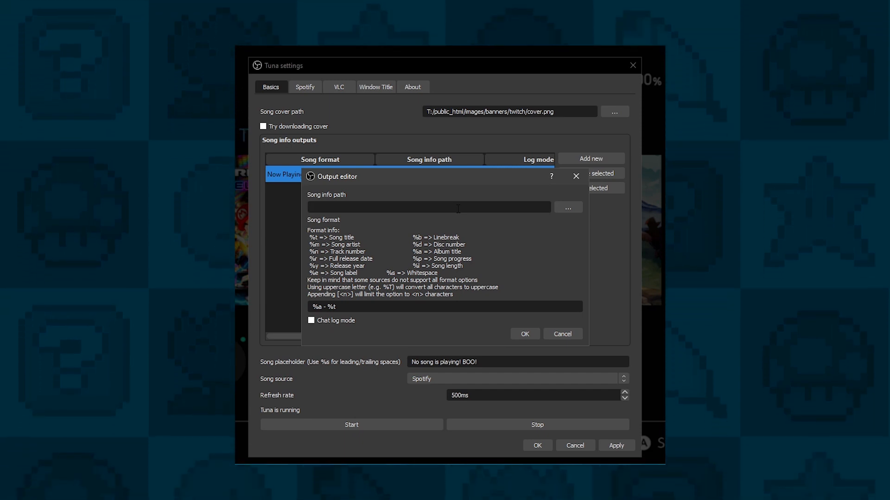
{"action": "left_click", "coordinate": [430, 207]}
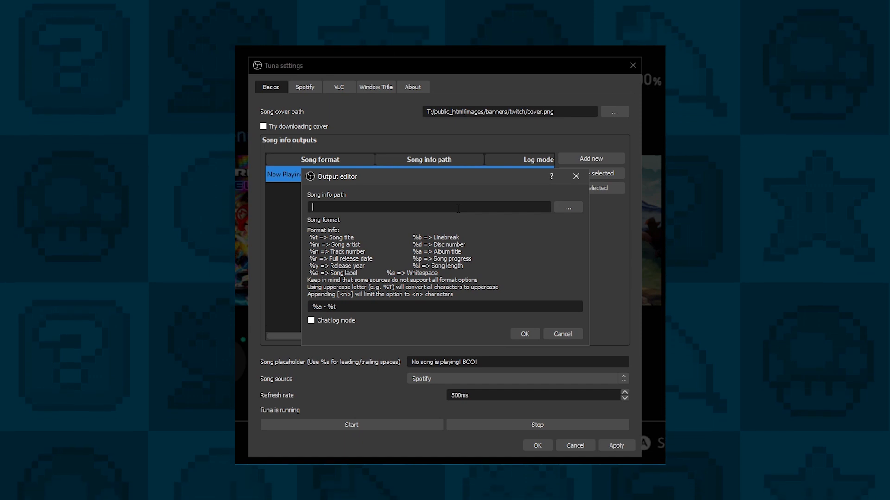
{"action": "mouse_move", "coordinate": [520, 345]}
{"action": "type", "text": "C:\\Users\\JB\\song.txt"}
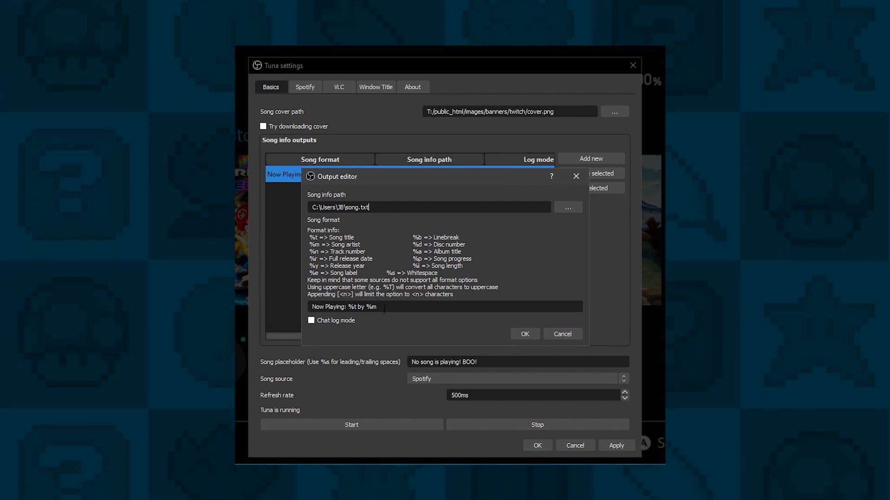
{"action": "mouse_move", "coordinate": [419, 218]}
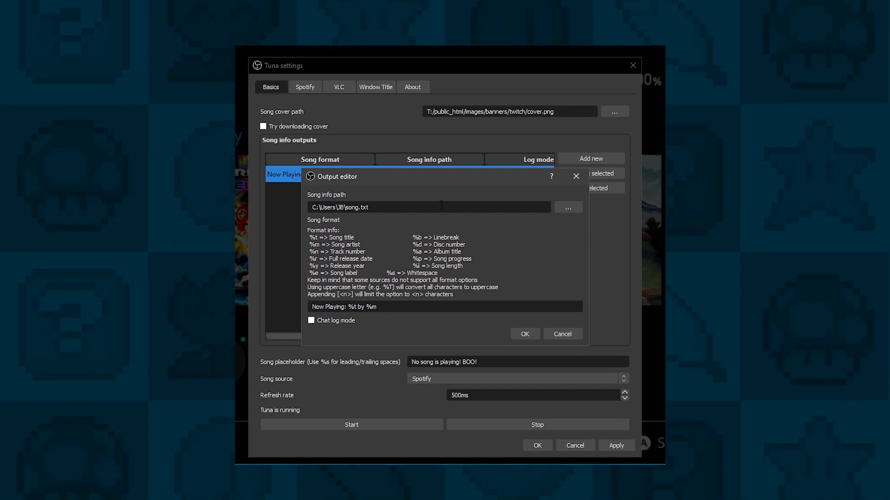
- Confirm the song.txt output and set Tuna's song source to Spotify with 500ms refresh
{"action": "left_click", "coordinate": [523, 334]}
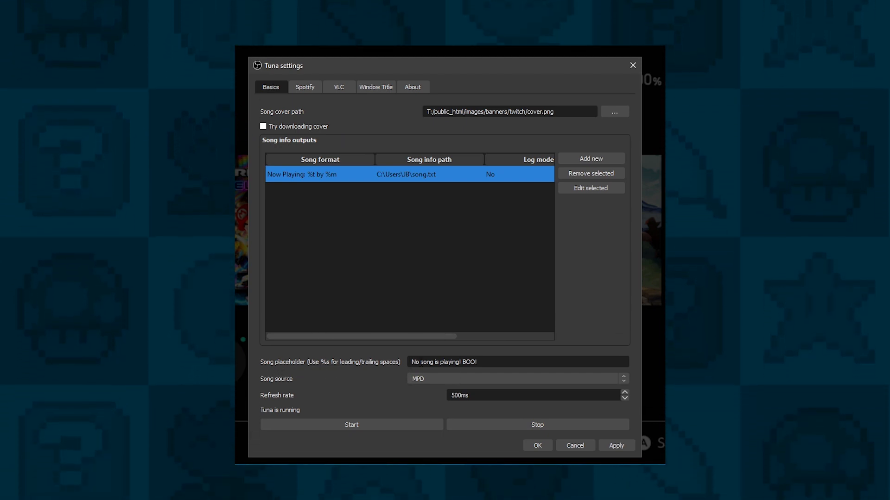
{"action": "mouse_move", "coordinate": [396, 364]}
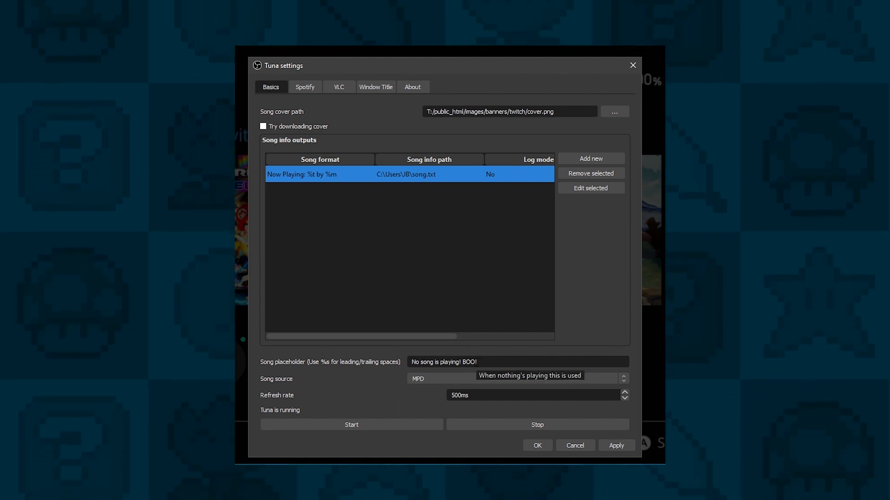
{"action": "left_click", "coordinate": [516, 378]}
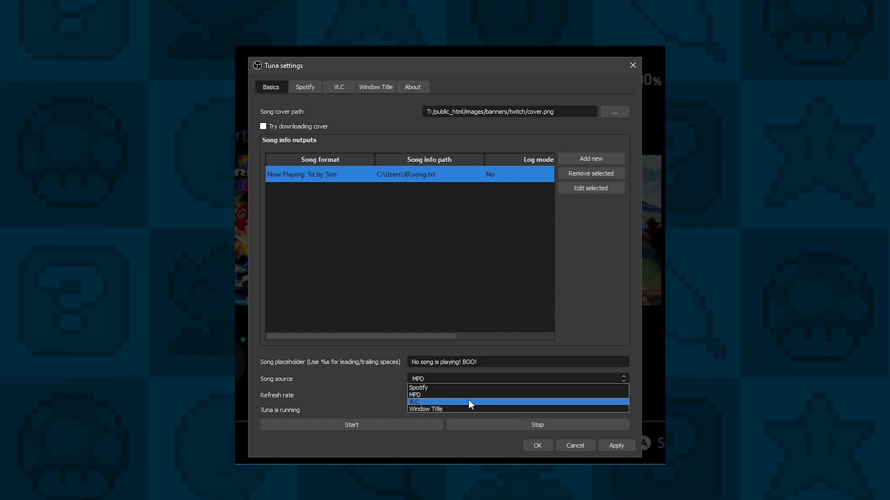
{"action": "mouse_move", "coordinate": [492, 403]}
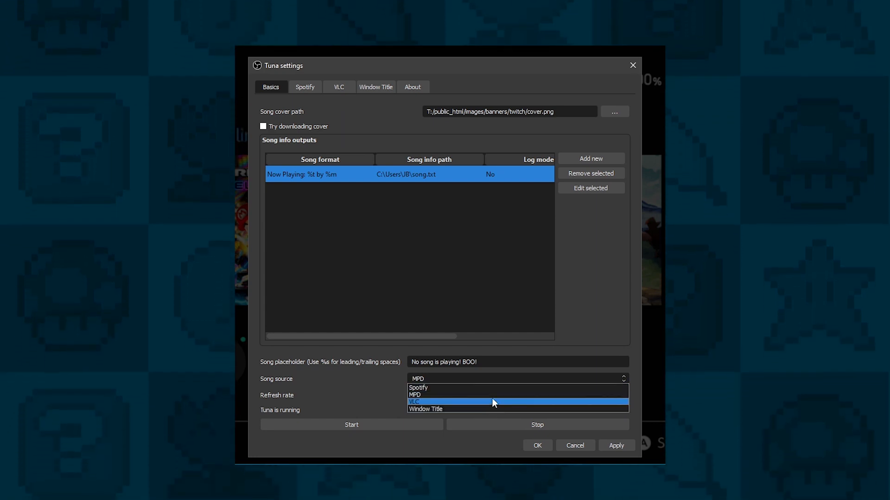
{"action": "left_click", "coordinate": [418, 387]}
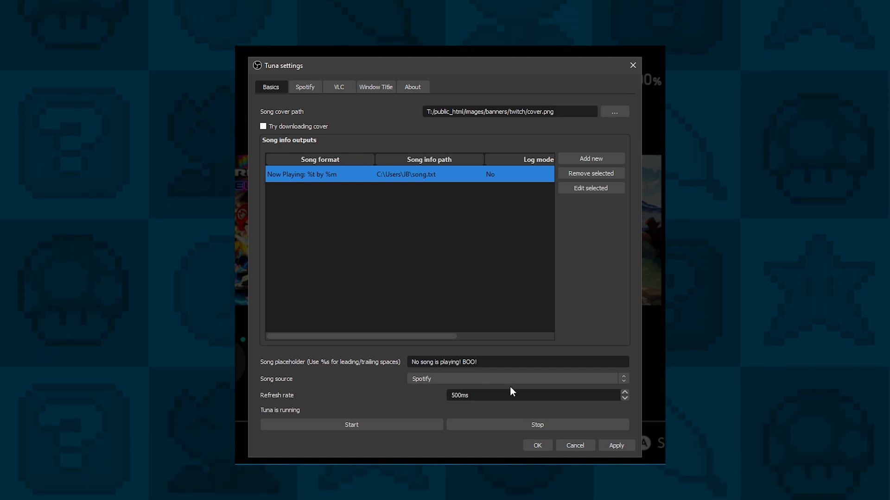
{"action": "mouse_move", "coordinate": [434, 407]}
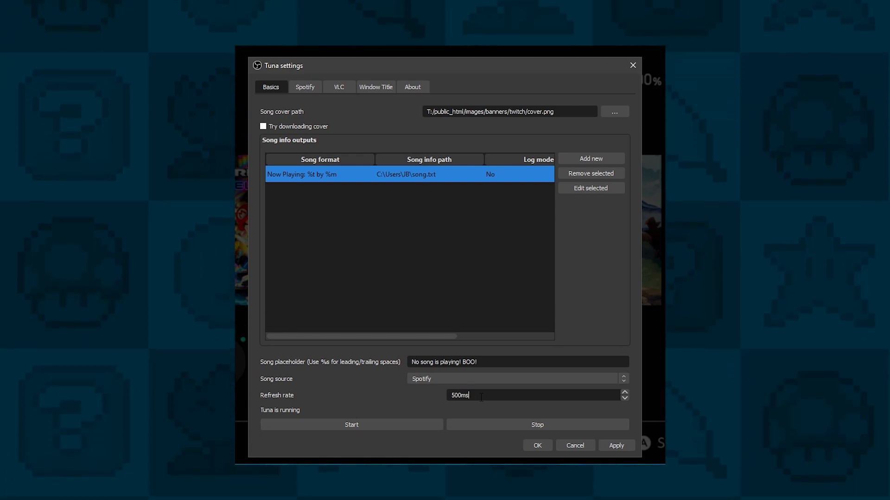
{"action": "mouse_move", "coordinate": [317, 407]}
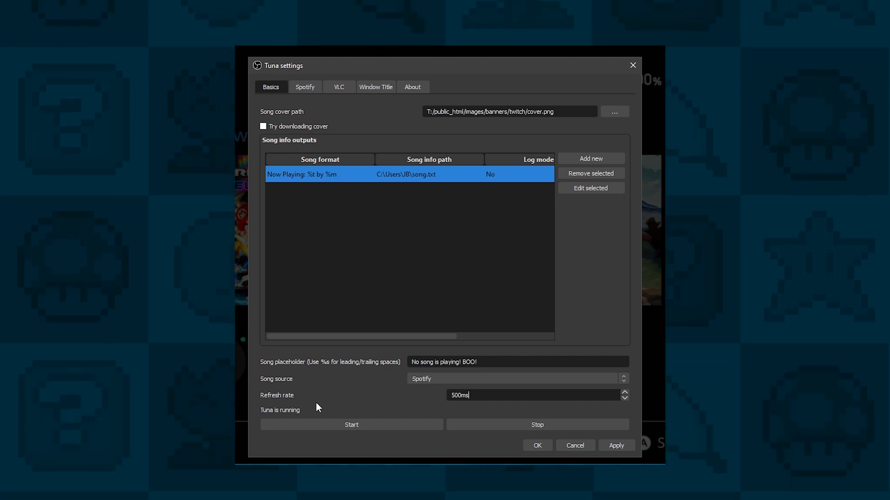
{"action": "left_click", "coordinate": [279, 261]}
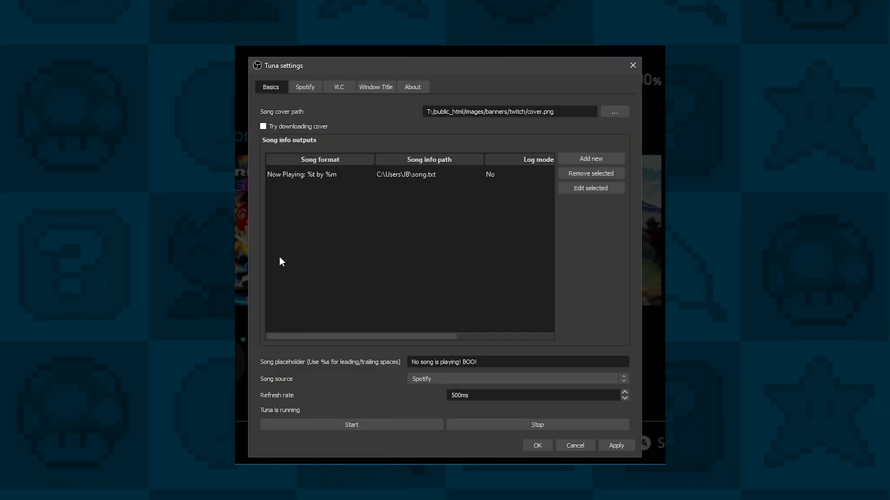
- Launch Tuna's Spotify login page in the browser from the Spotify tab
{"action": "left_click", "coordinate": [305, 87]}
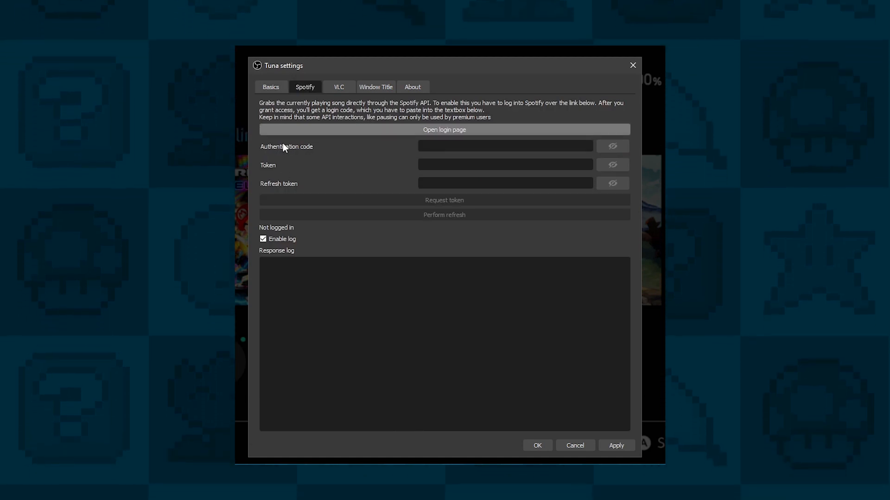
{"action": "mouse_move", "coordinate": [365, 169]}
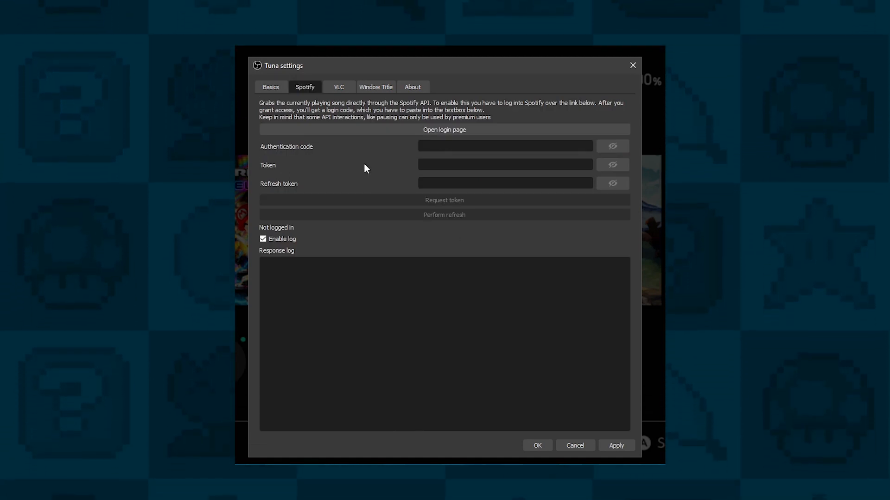
{"action": "left_click", "coordinate": [444, 129]}
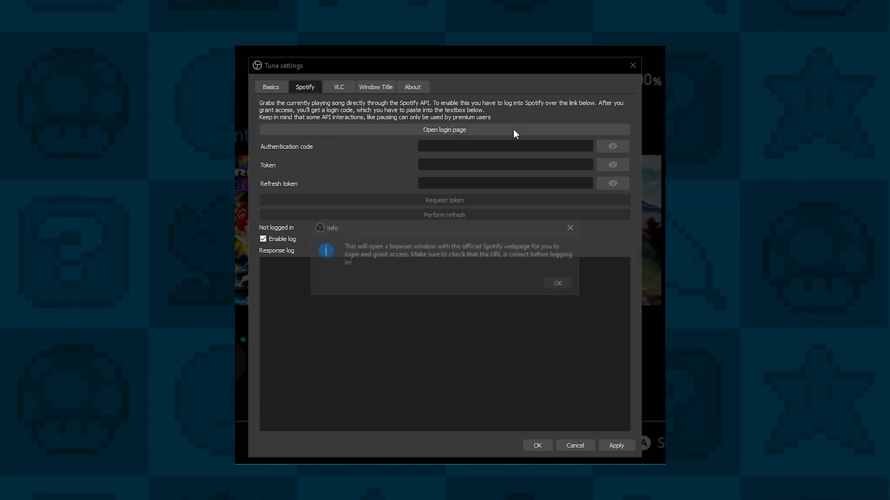
{"action": "left_click", "coordinate": [557, 283]}
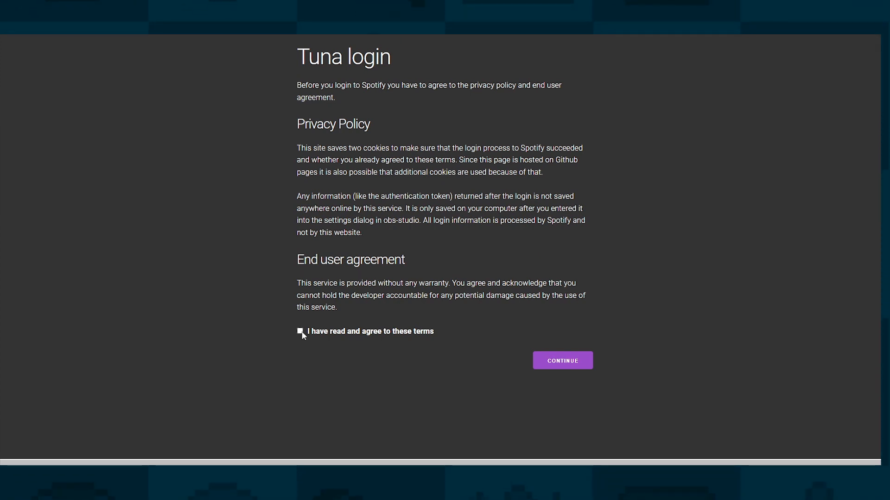
- Agree to the Tuna login terms to reach the authentication code page
{"action": "left_click", "coordinate": [561, 360]}
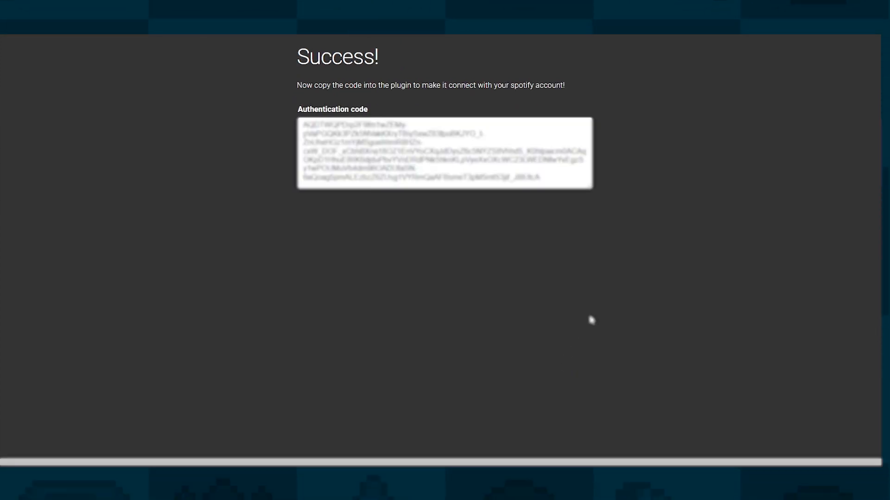
{"action": "mouse_move", "coordinate": [543, 196]}
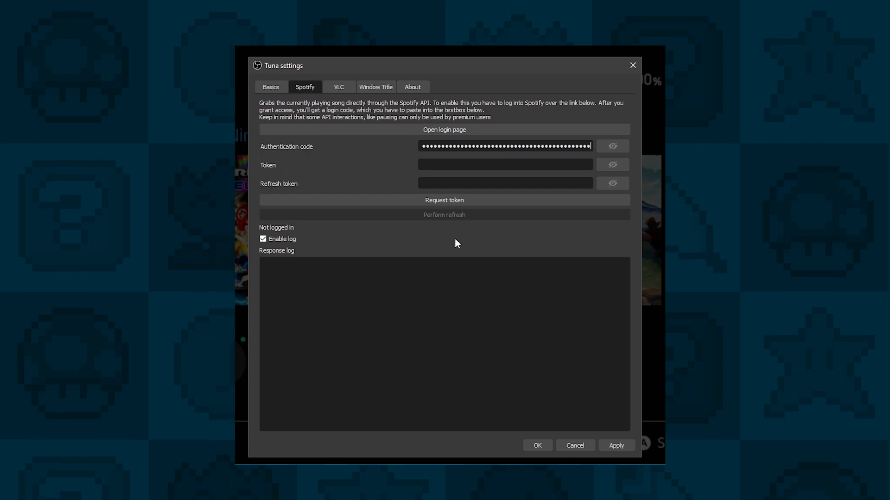
{"action": "mouse_move", "coordinate": [490, 199]}
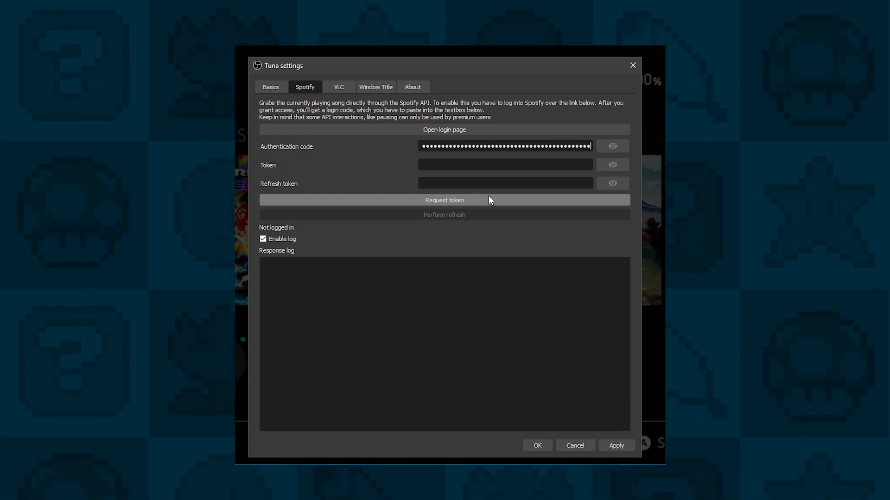
- Request Spotify tokens with the pasted authentication code and close Tuna settings
{"action": "left_click", "coordinate": [444, 200]}
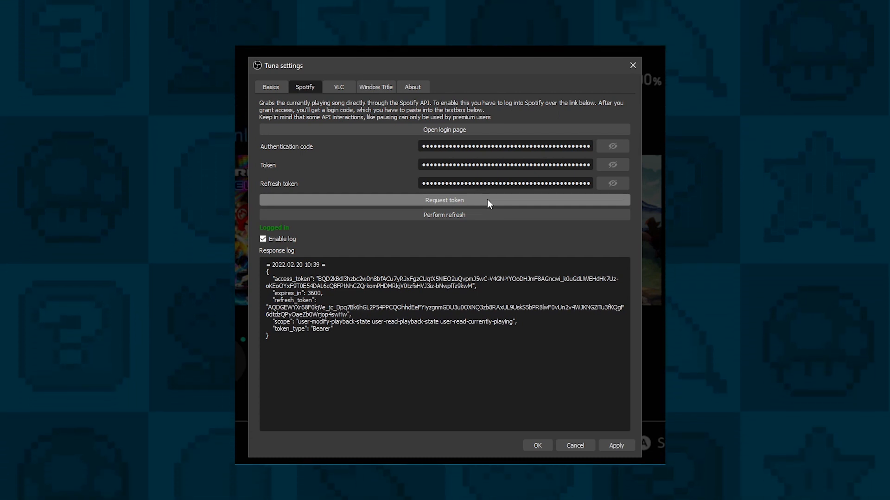
{"action": "mouse_move", "coordinate": [358, 118]}
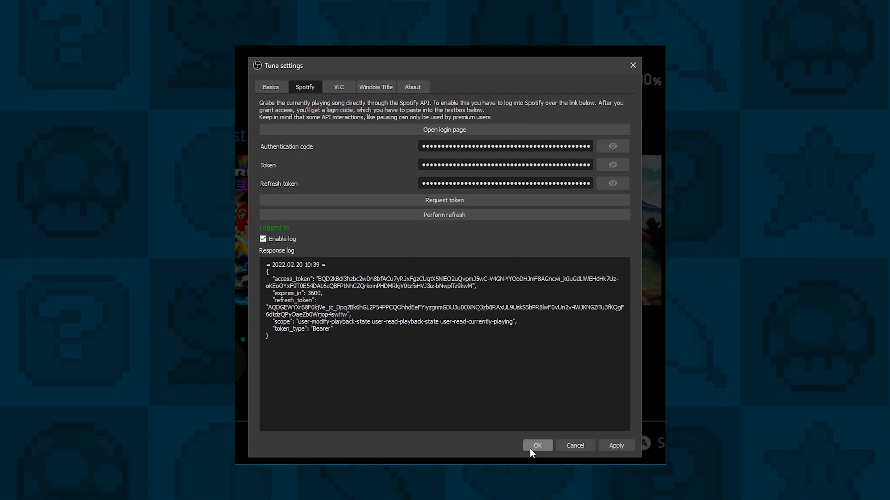
{"action": "left_click", "coordinate": [536, 445]}
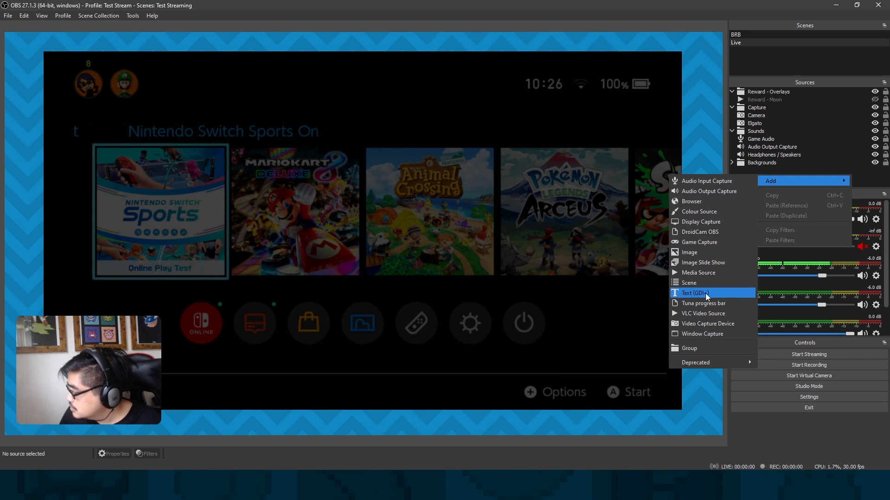
- Add a Text (GDI+) source named 'Song' that reads from song.txt
{"action": "left_click", "coordinate": [693, 293]}
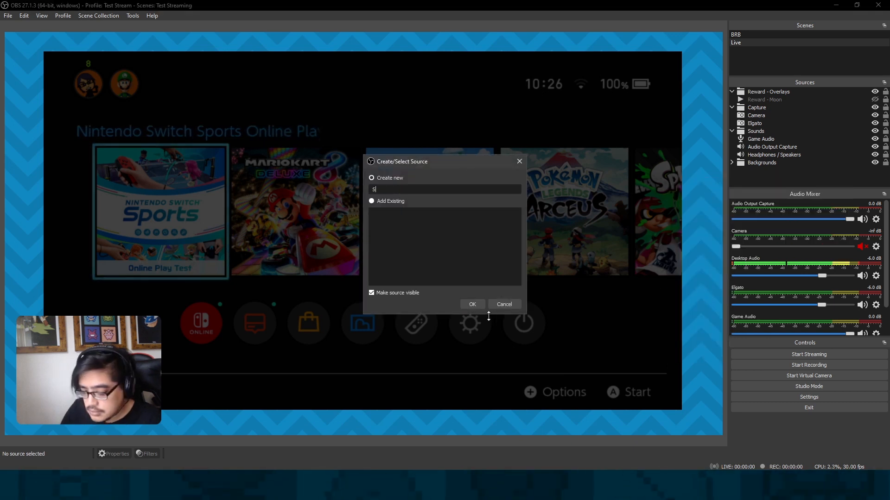
{"action": "left_click", "coordinate": [472, 304]}
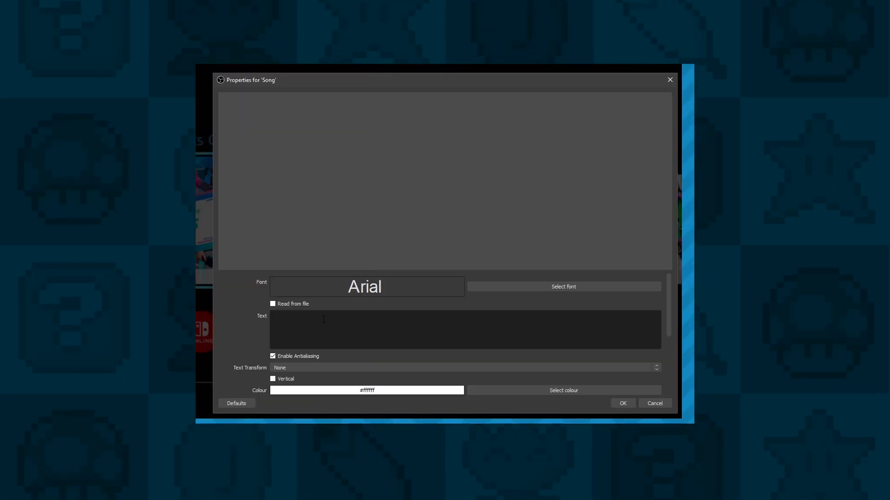
{"action": "left_click", "coordinate": [273, 303]}
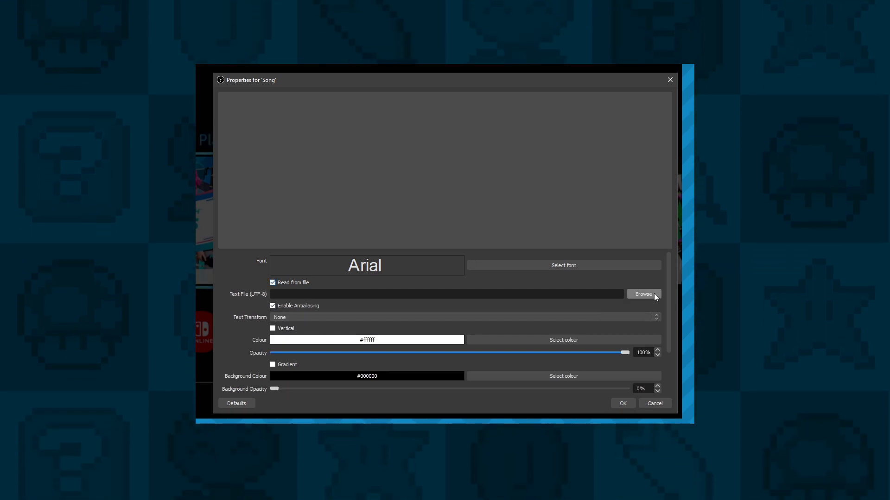
{"action": "left_click", "coordinate": [644, 293]}
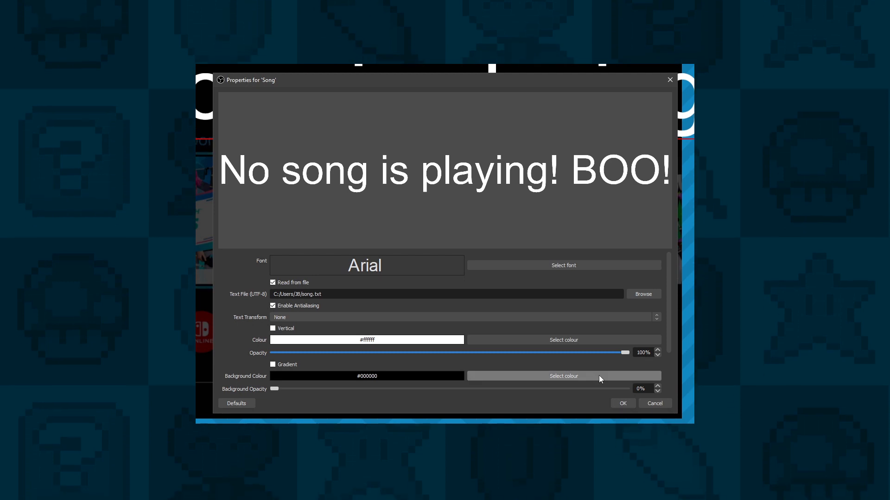
{"action": "scroll", "scroll_direction": "down", "scroll_amount": 3}
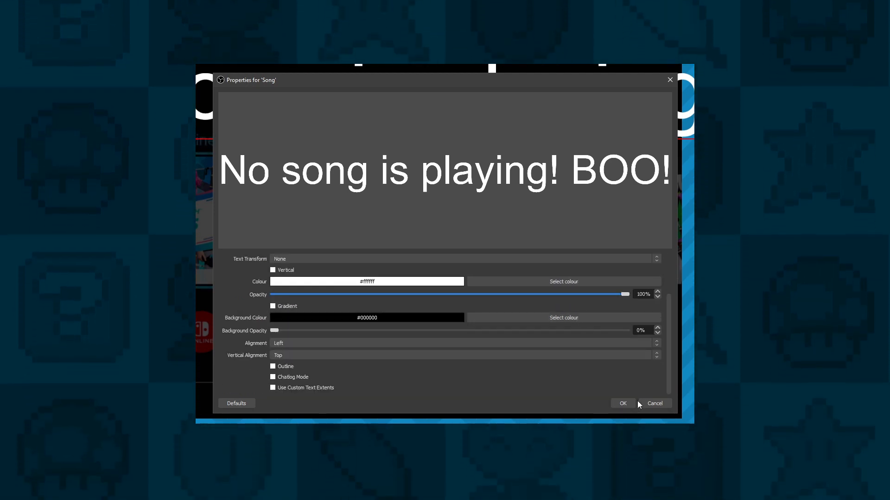
{"action": "left_click", "coordinate": [622, 403]}
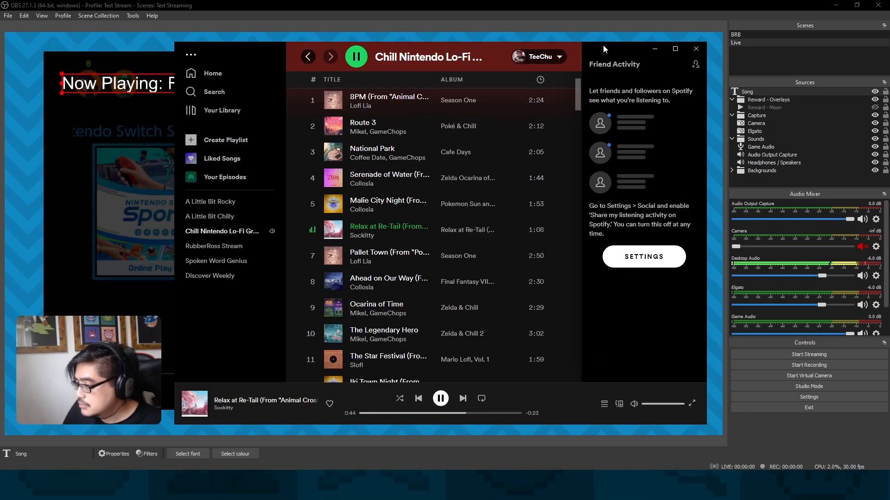
{"action": "mouse_move", "coordinate": [704, 82]}
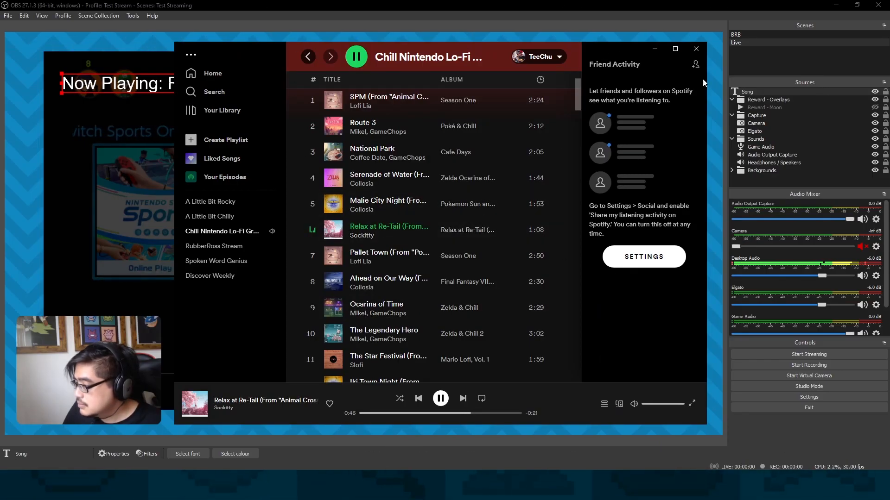
- Play a track from the Chill Nintendo Lo-Fi playlist in Spotify
{"action": "left_click", "coordinate": [695, 48]}
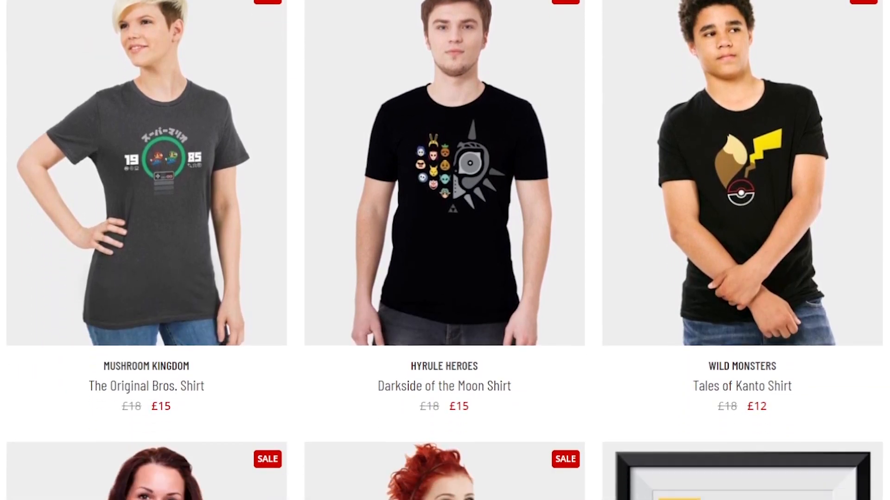
{"action": "scroll", "scroll_direction": "down", "scroll_amount": 3}
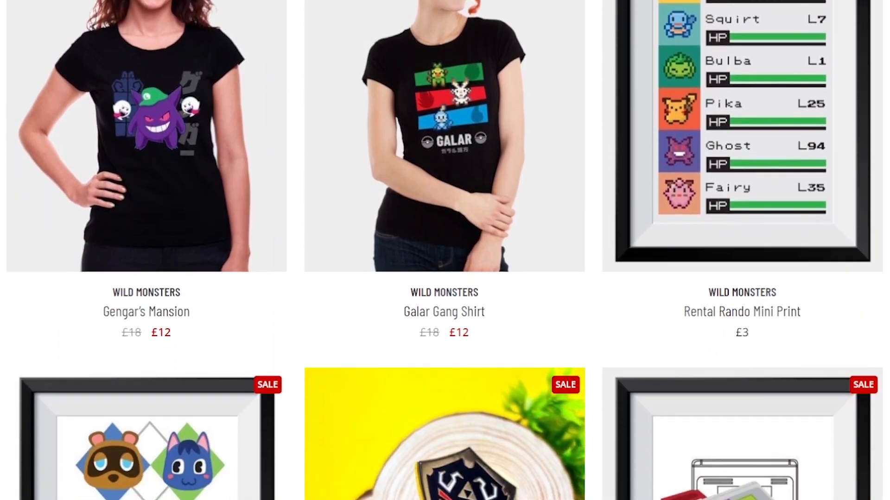